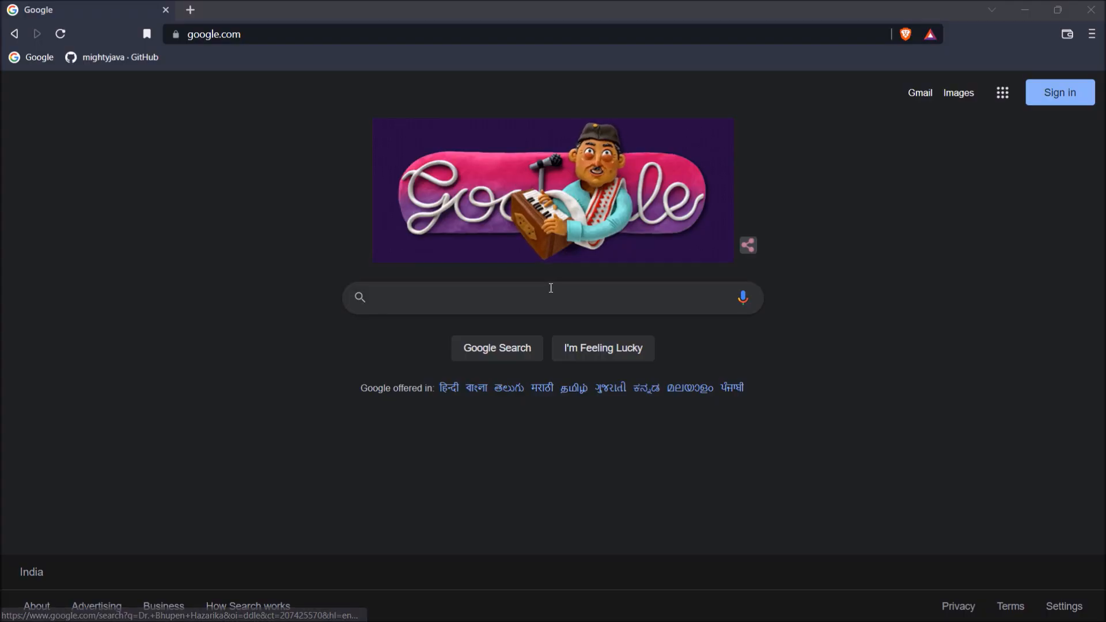
Generate a Maven Java project with Spring Web and DevTools on start.spring.io and download demo.zip
text(spring initializr)
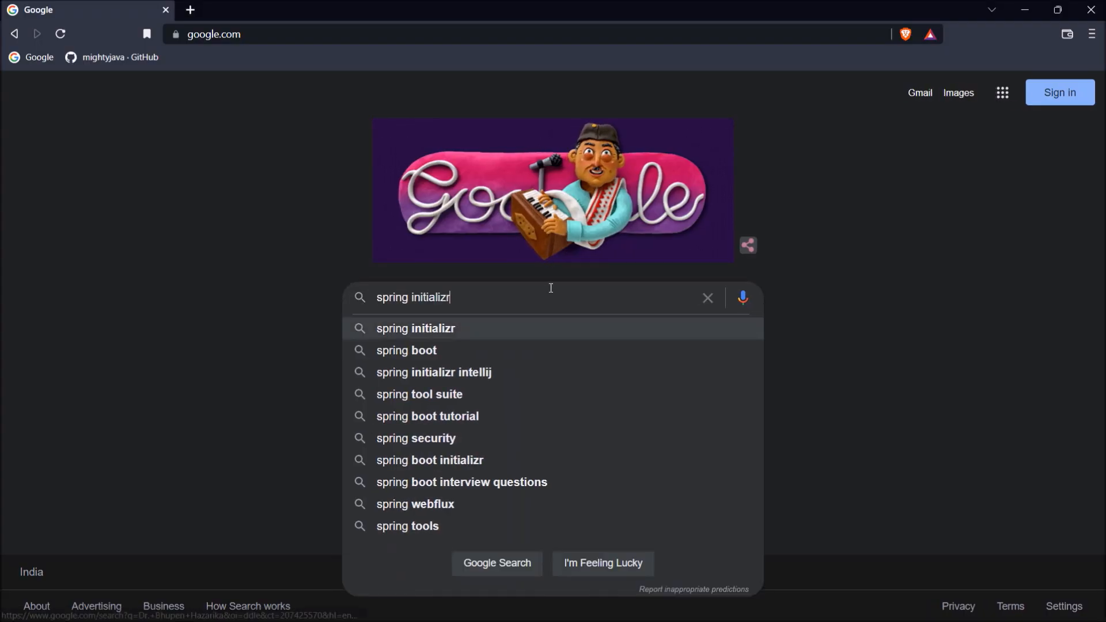
click(415, 327)
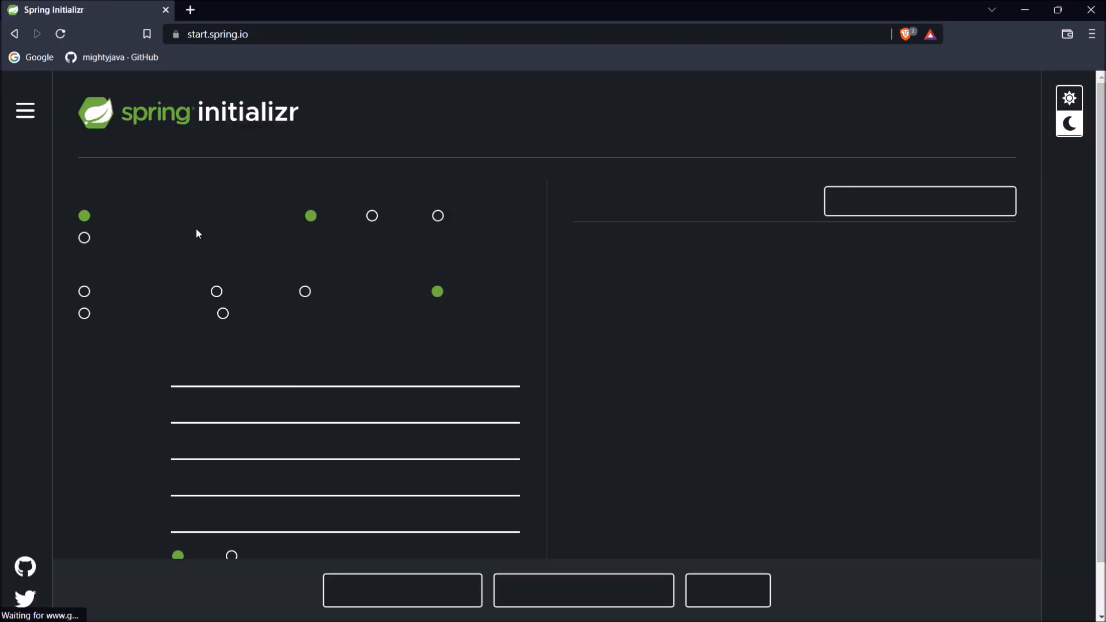
text(we)
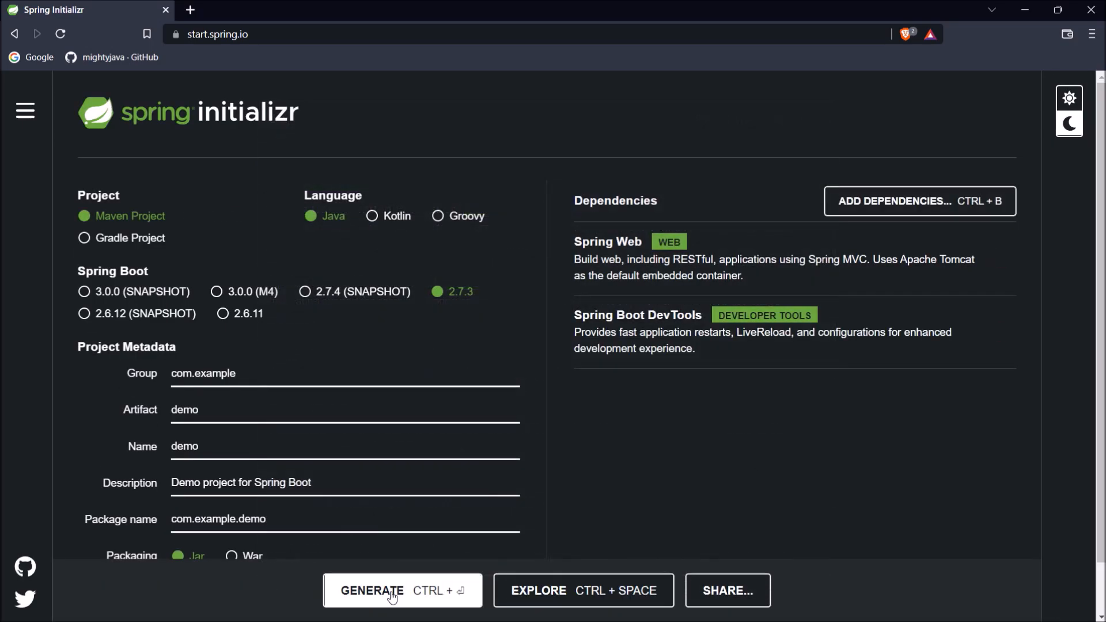
click(402, 591)
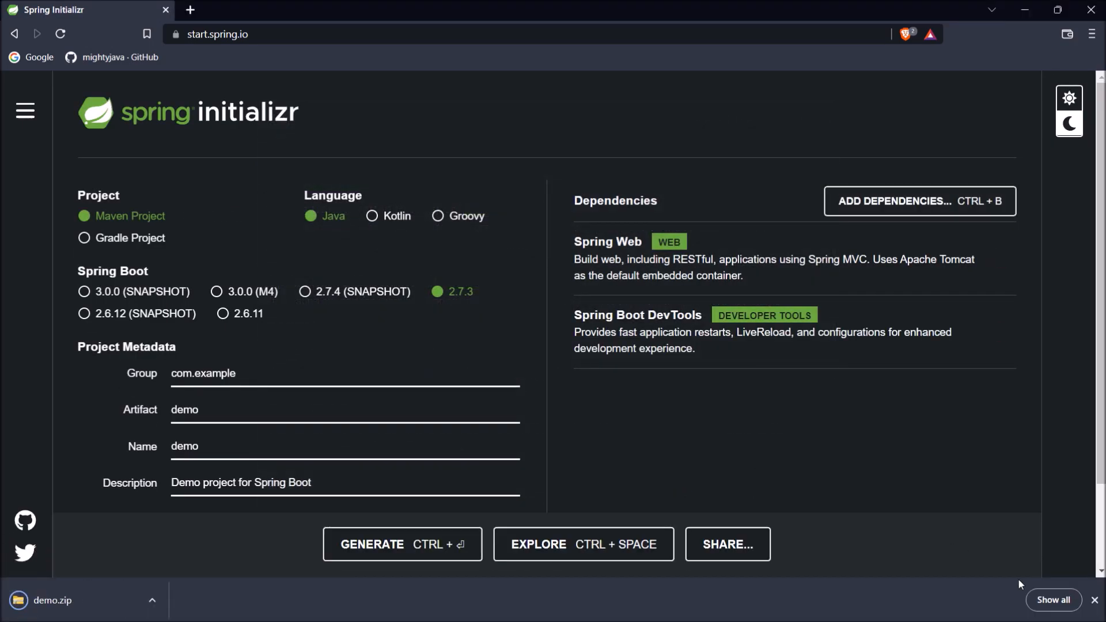
Import the demo Maven project and (Re)start it from the Boot Dashboard on port 8080
click(31, 57)
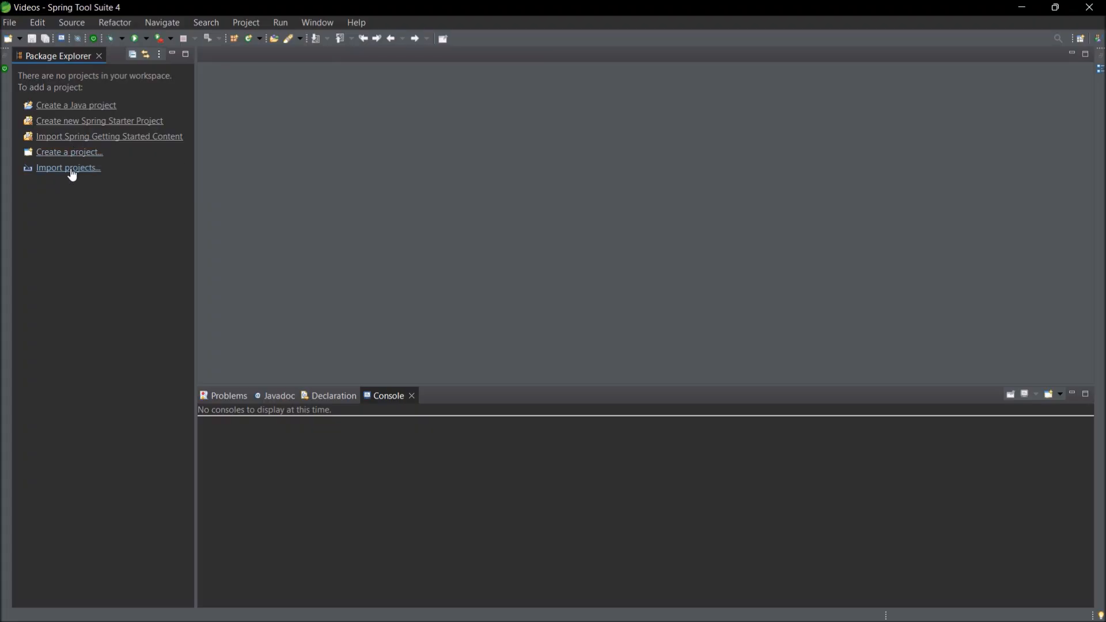
click(68, 167)
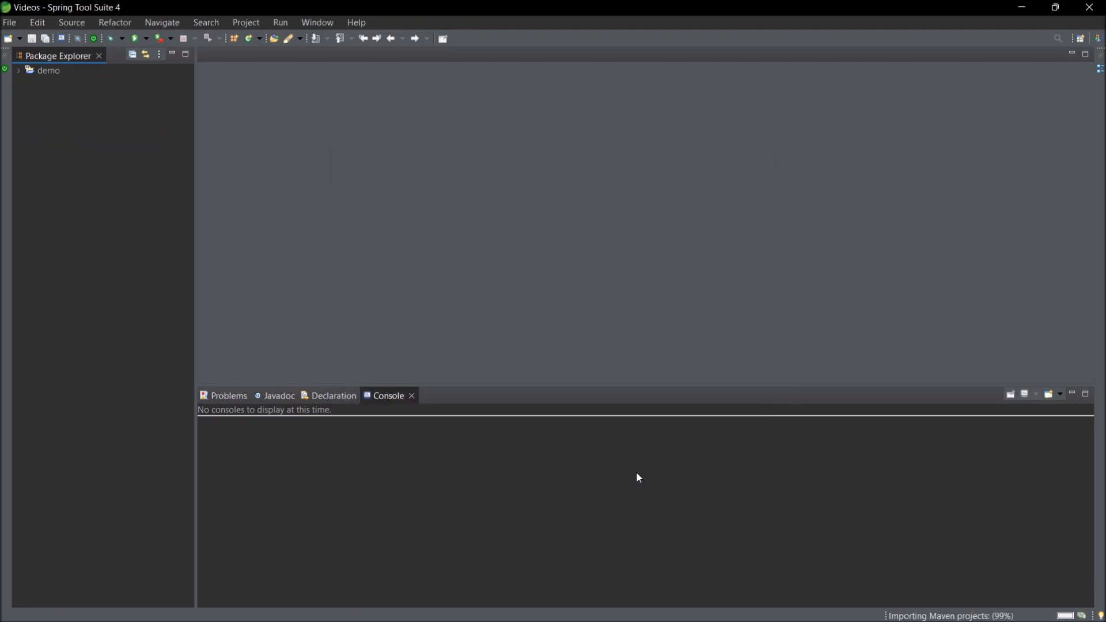
click(18, 69)
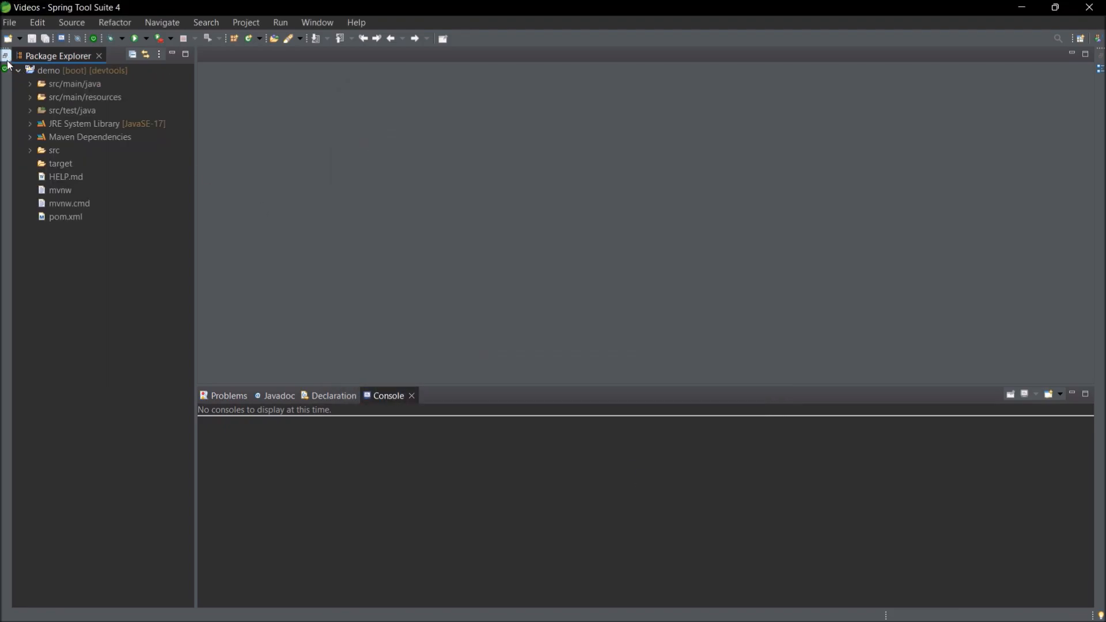
right_click(67, 488)
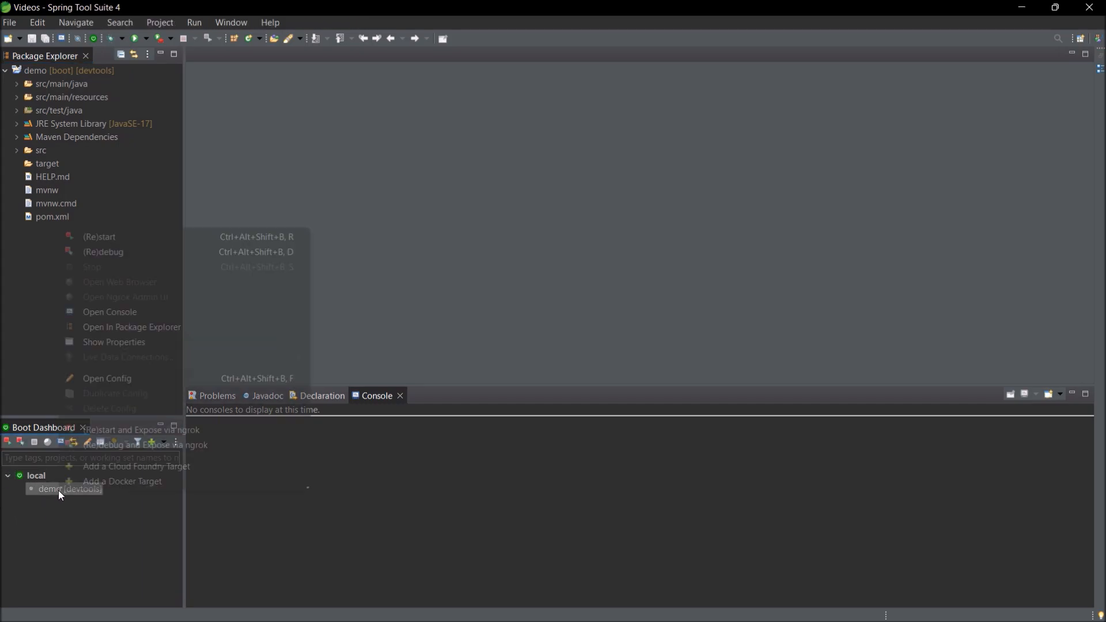
click(100, 236)
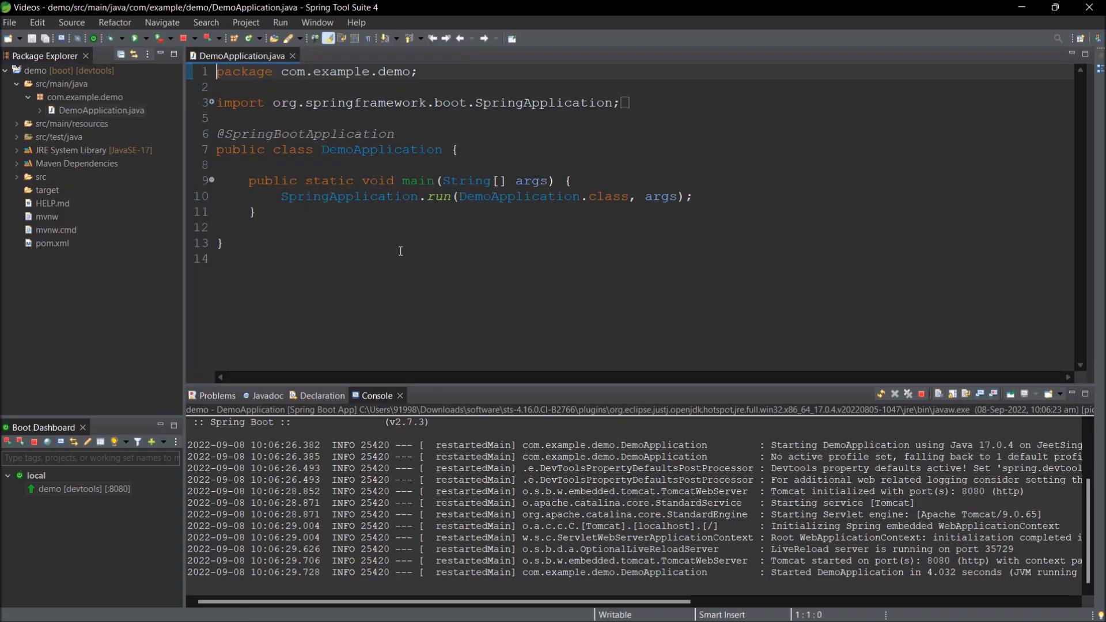
click(267, 117)
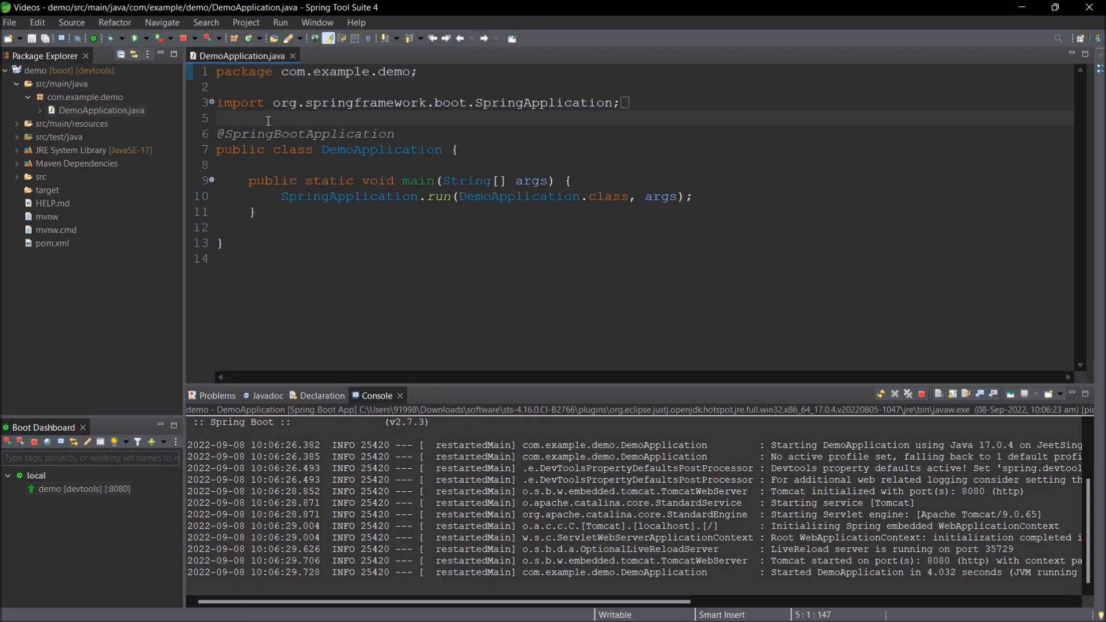
text(@)
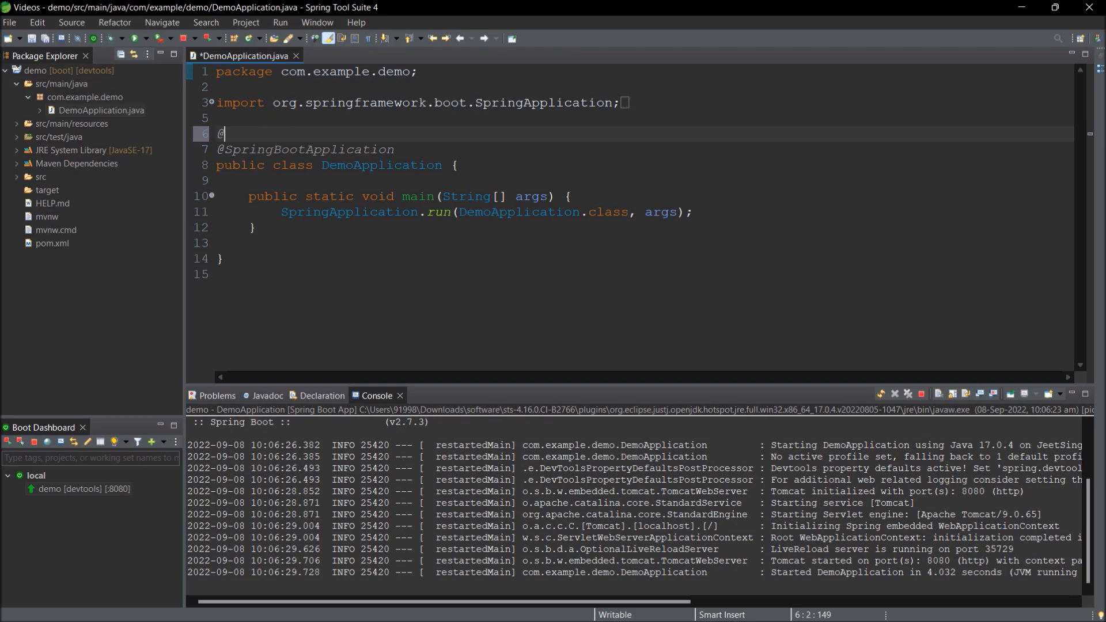
text(RestController)
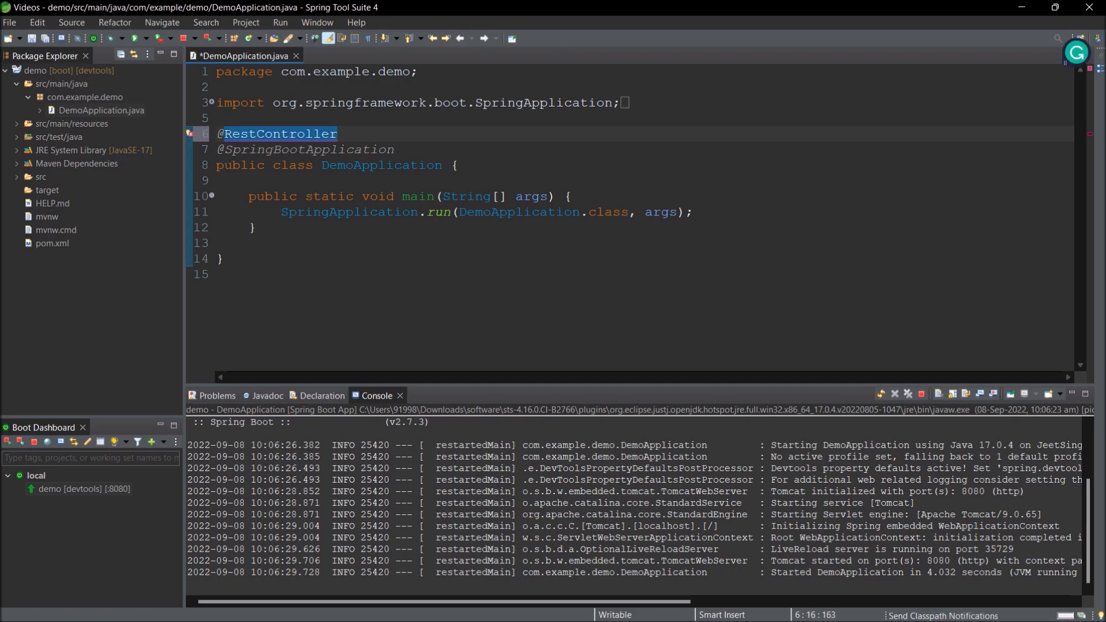
text(@GetMapping("/"))
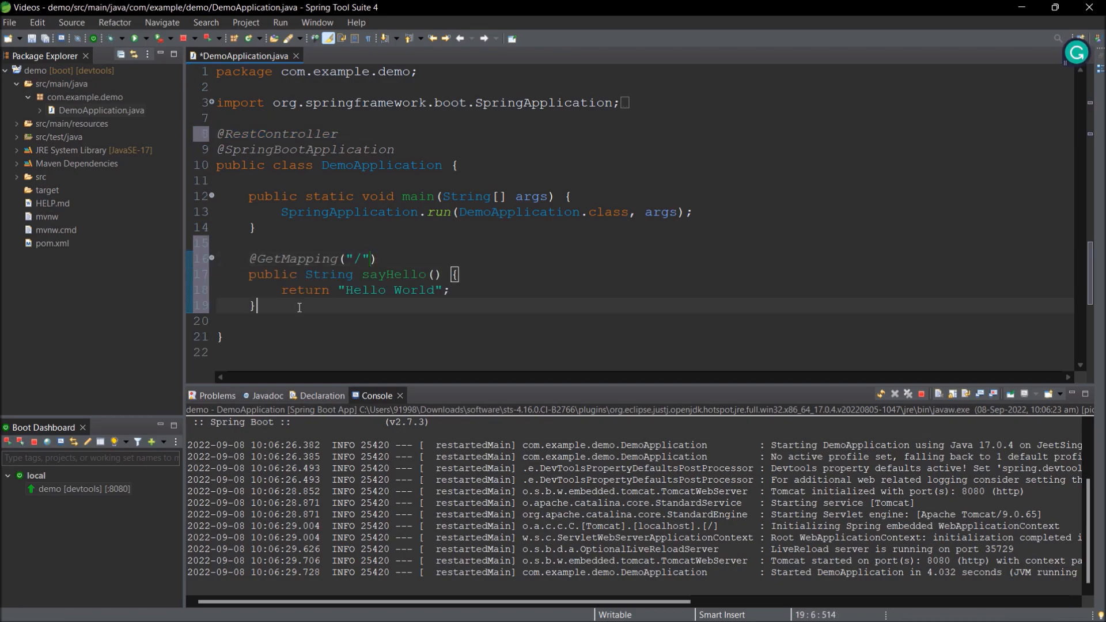
key(ctrl+s)
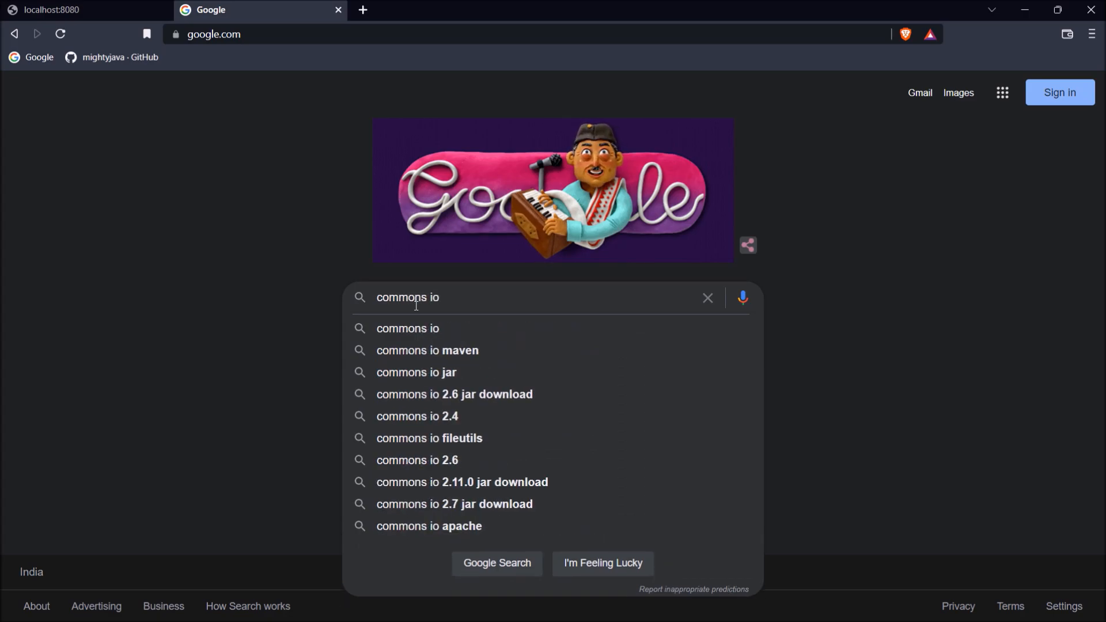
Search 'commons io maven' and open the Commons IO 2.11.0 page on MVNRepository
click(426, 349)
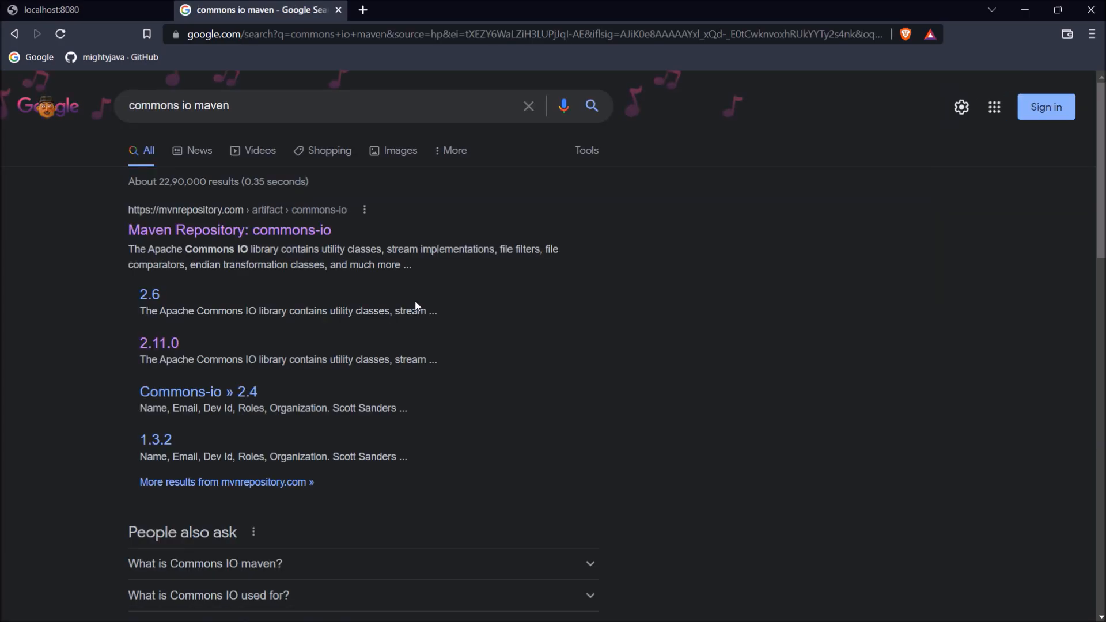
click(229, 229)
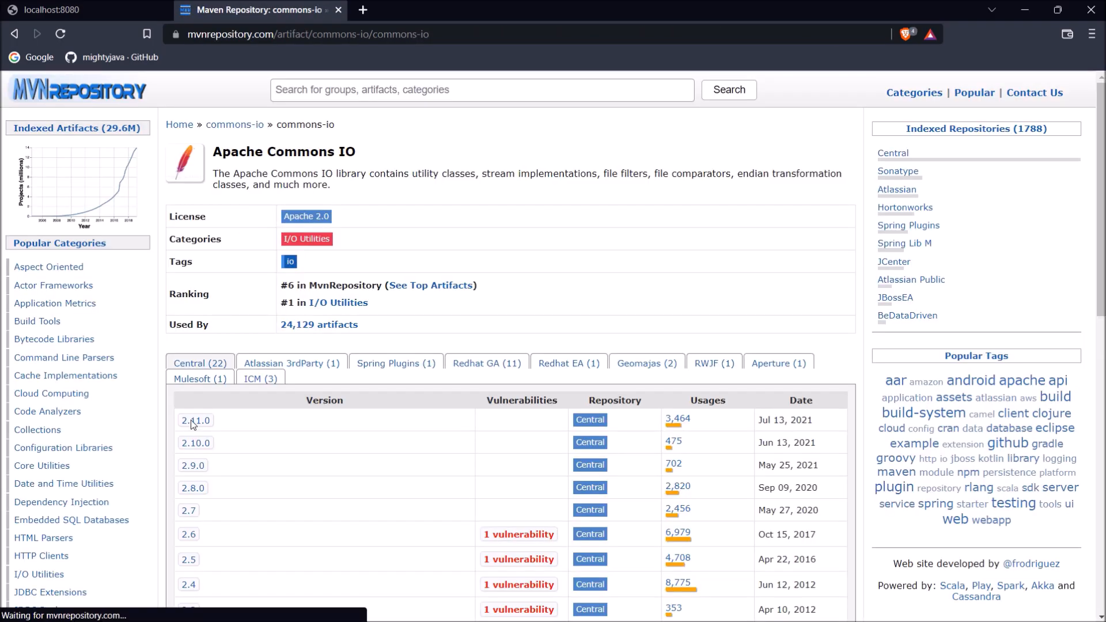
click(194, 419)
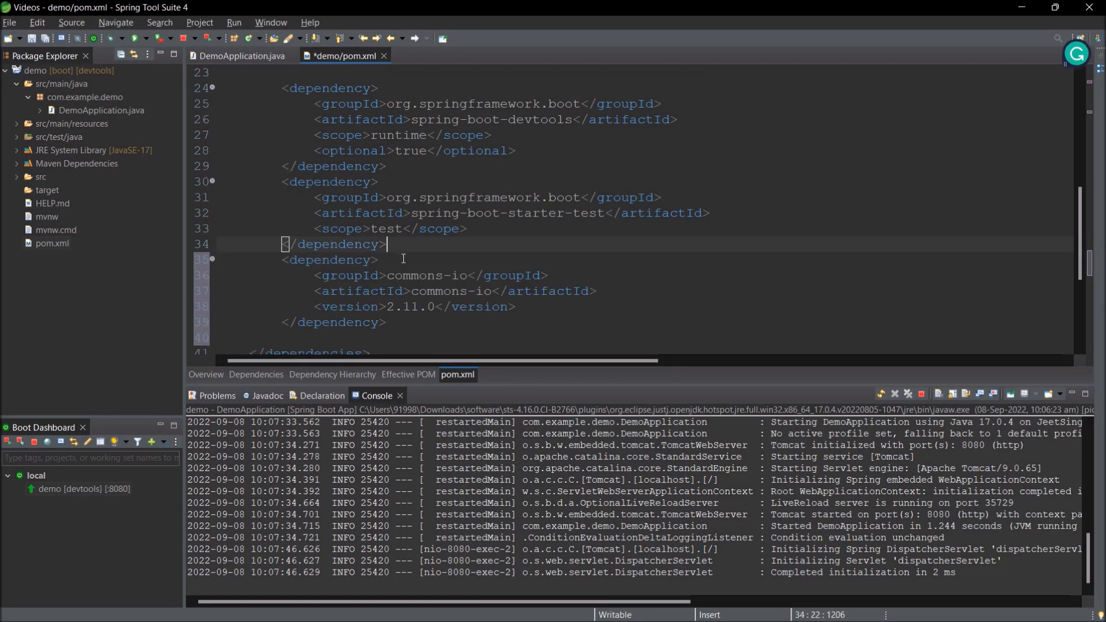
Save pom.xml, then save the Book1 workbook into src/main/resources
key(ctrl+s)
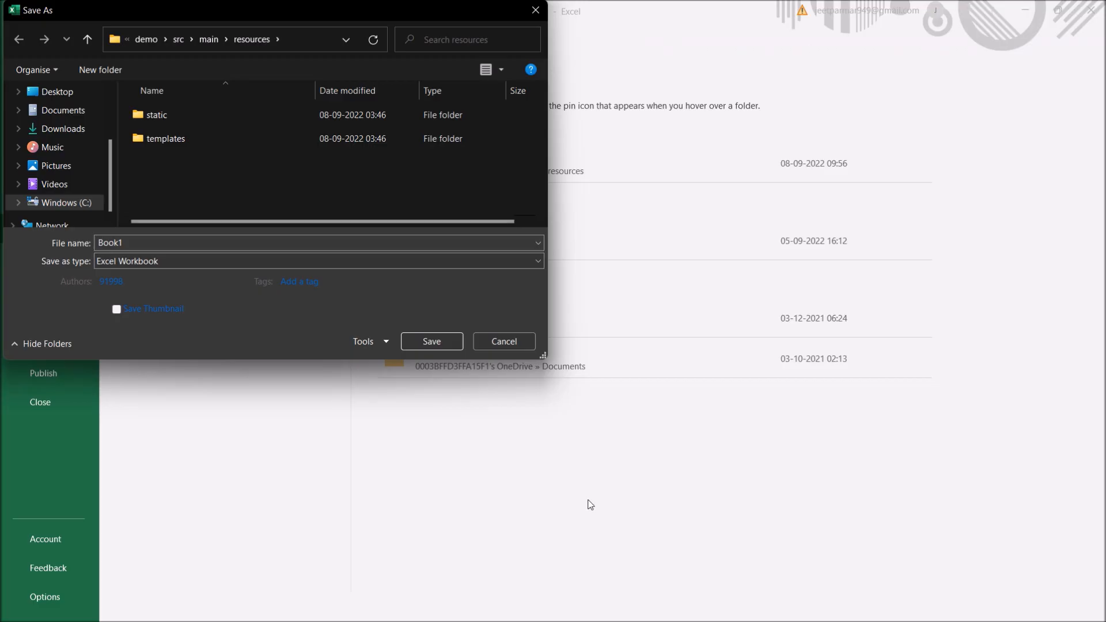
click(431, 340)
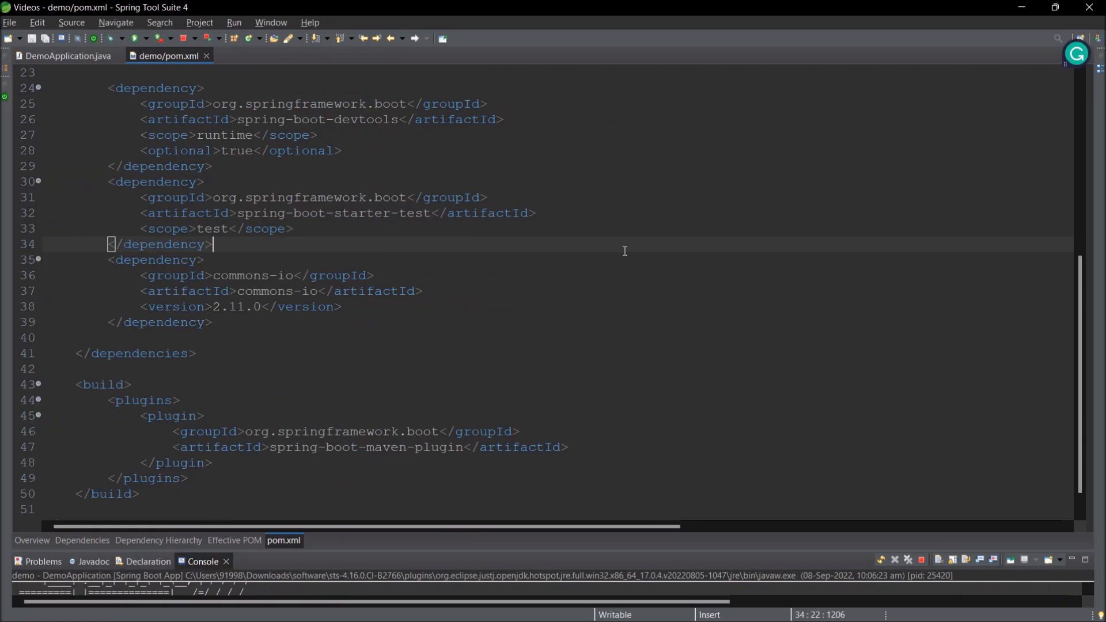
mouse_move(521, 254)
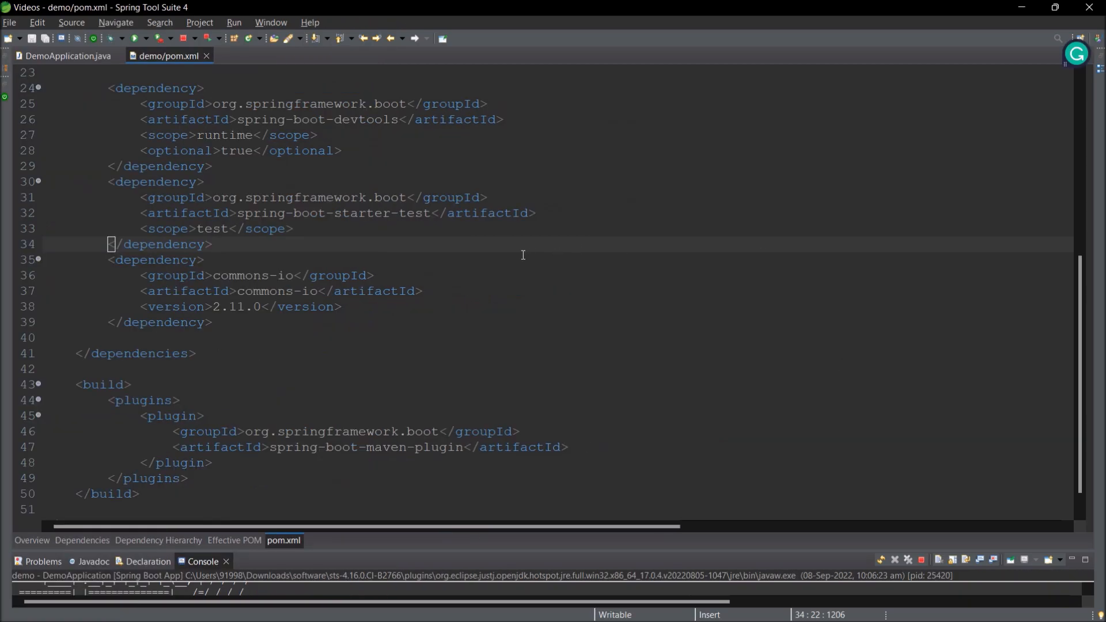
Declare String fileName = "/Book1.xlsx" in the DemoApplication handler
click(67, 55)
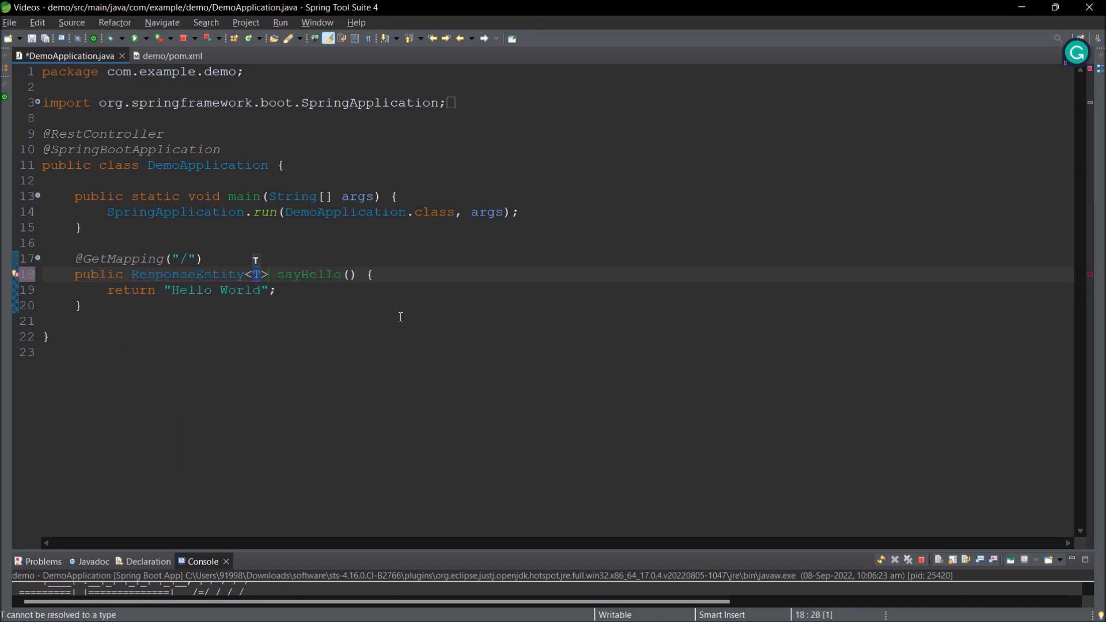
text(?)
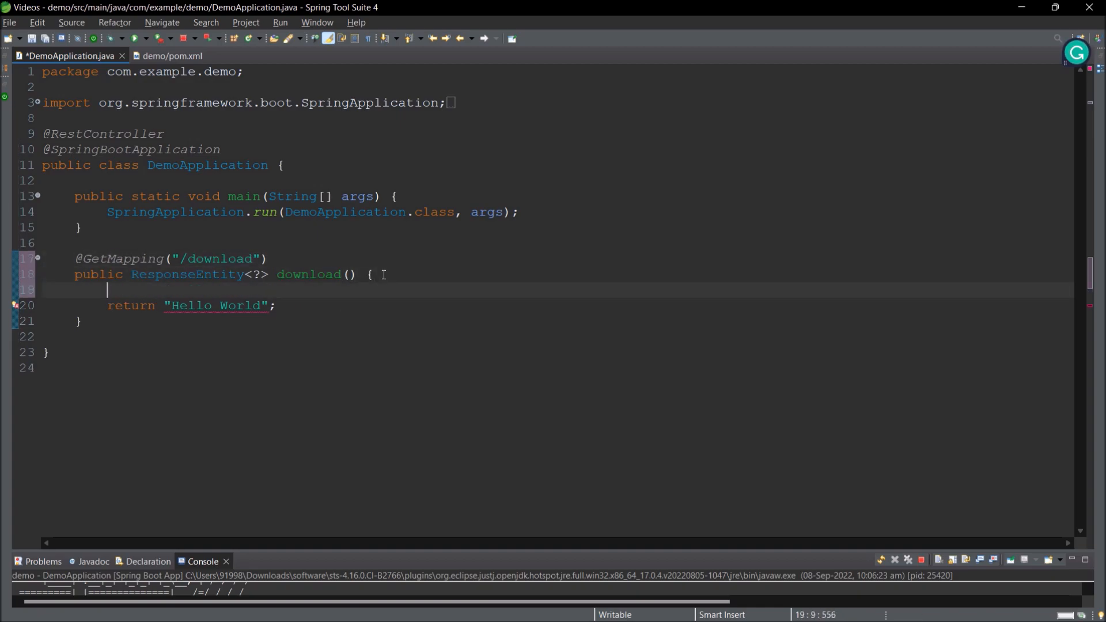
text(String)
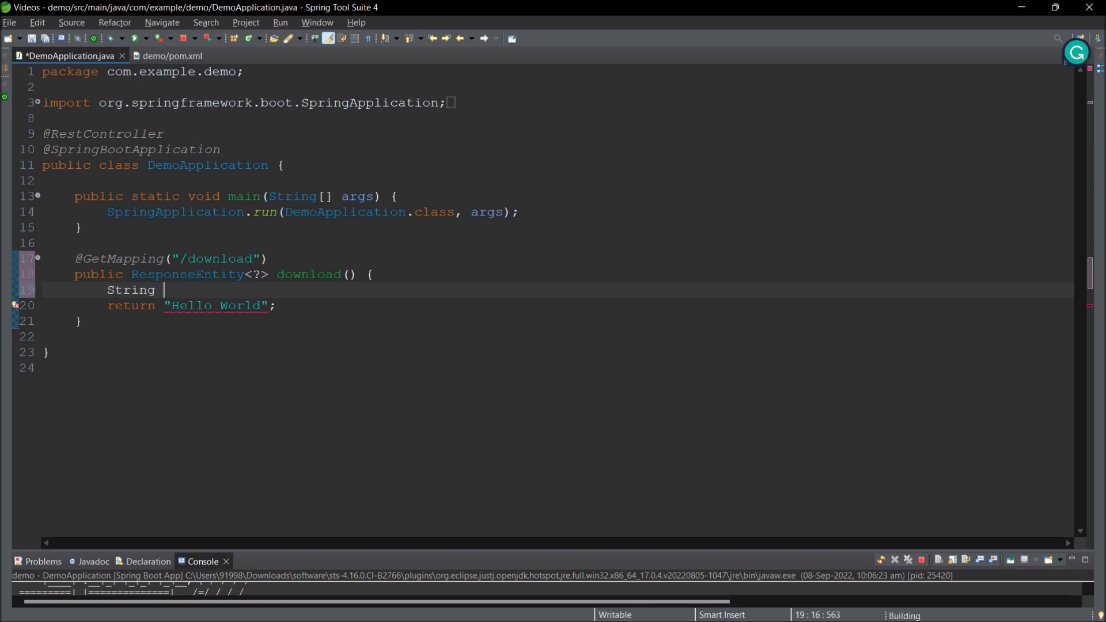
text(fileName)
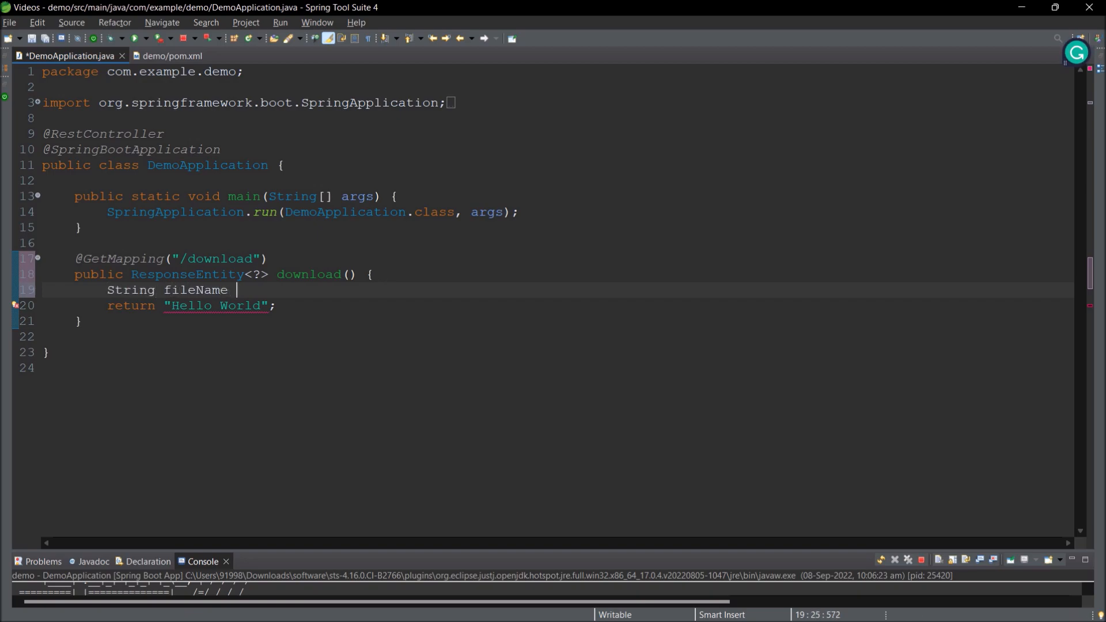
text(= "")
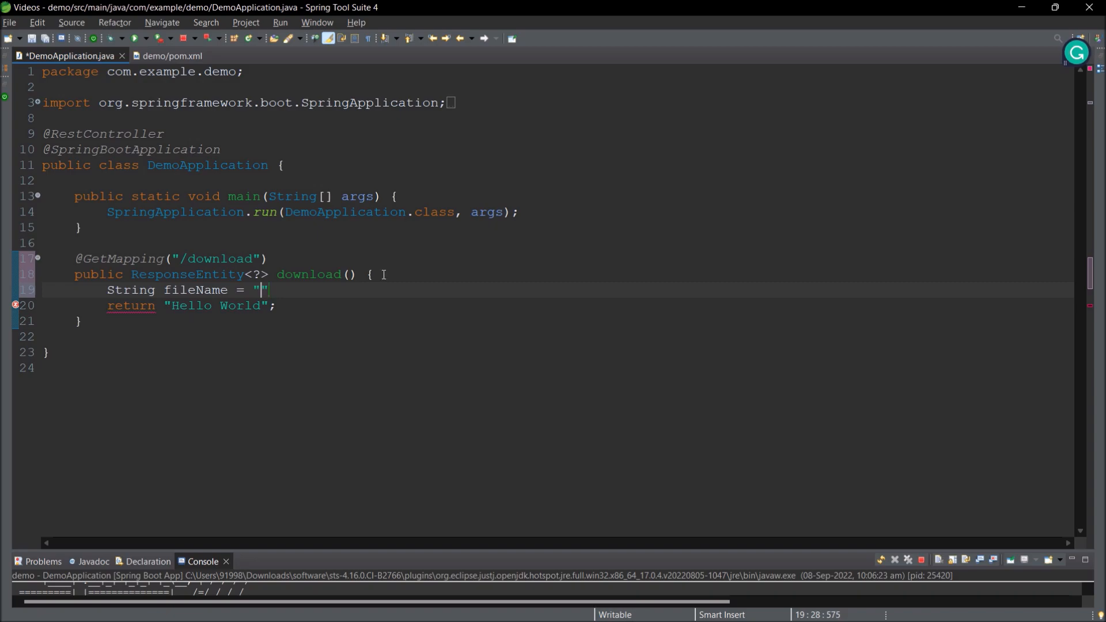
text(;)
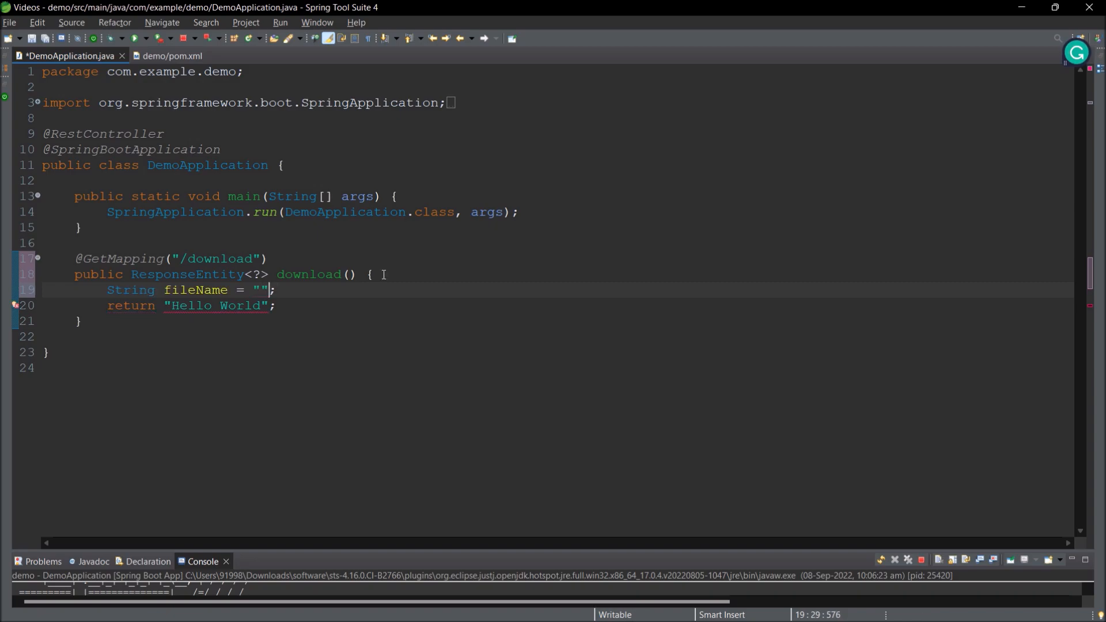
text(/Book1.xlsx)
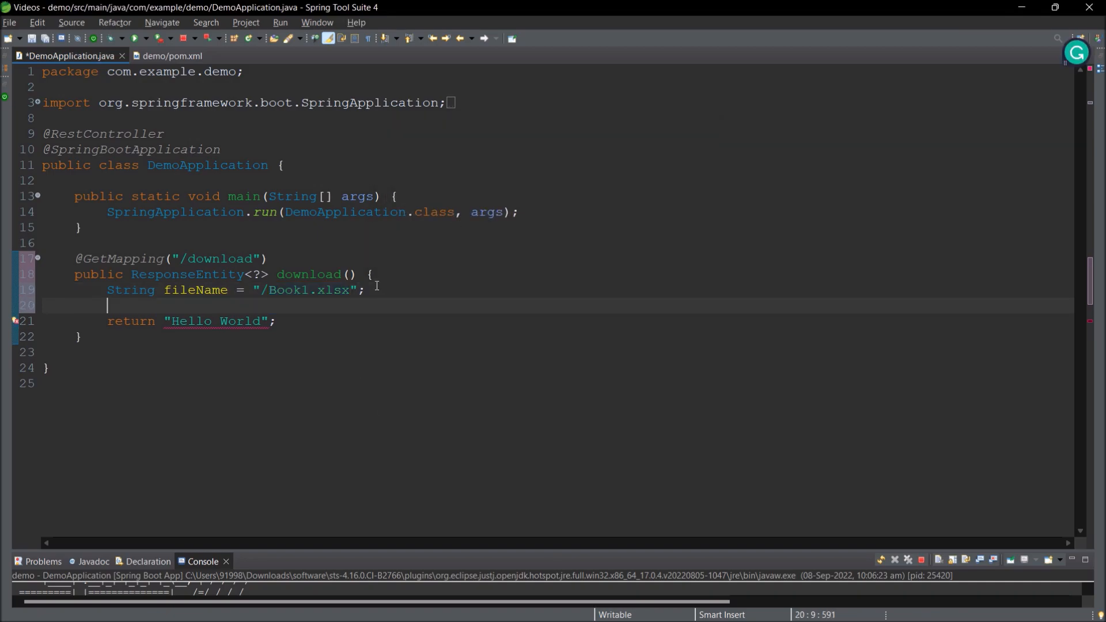
Load the file via this.getClass().getResourceAsStream(fileName) and delete the Hello World return
text(InputStream)
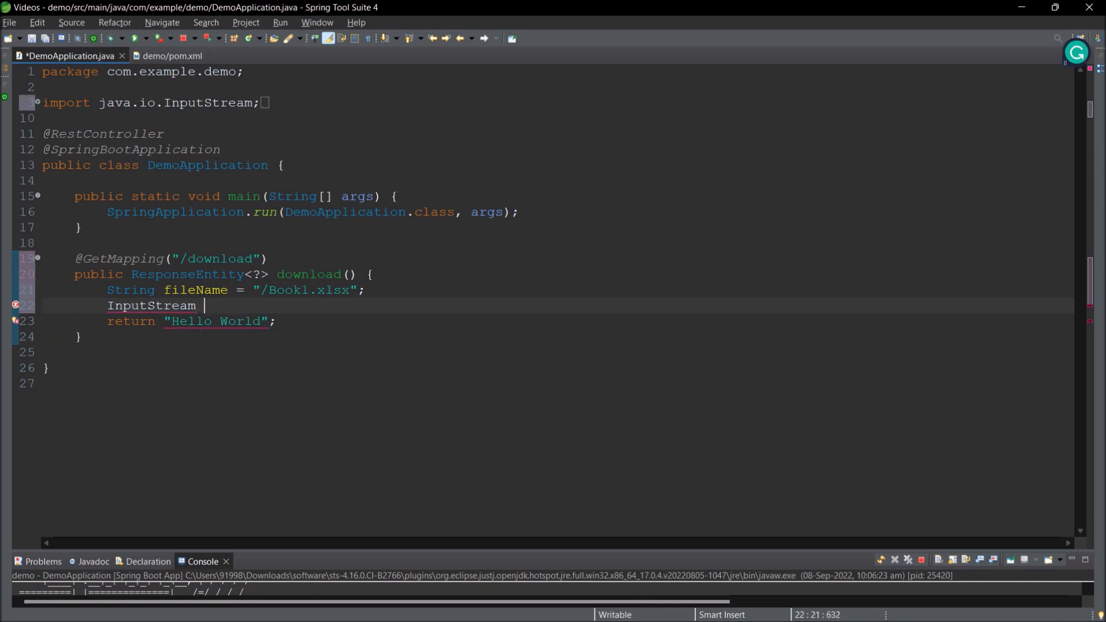
text(is =)
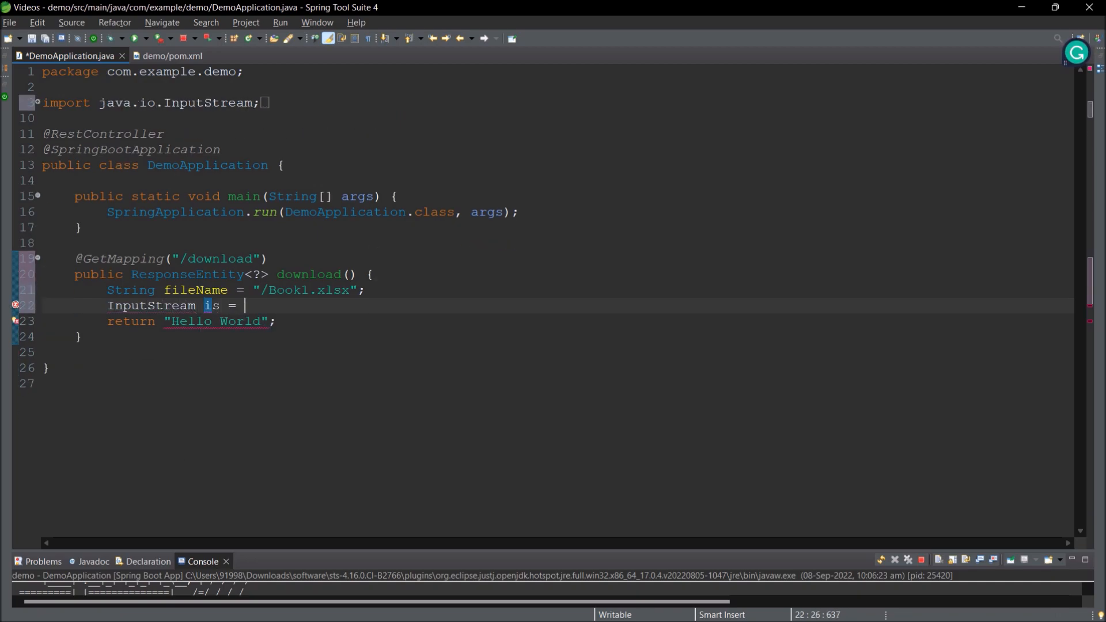
text(this.getClass().getResourceAsStream(fileName);)
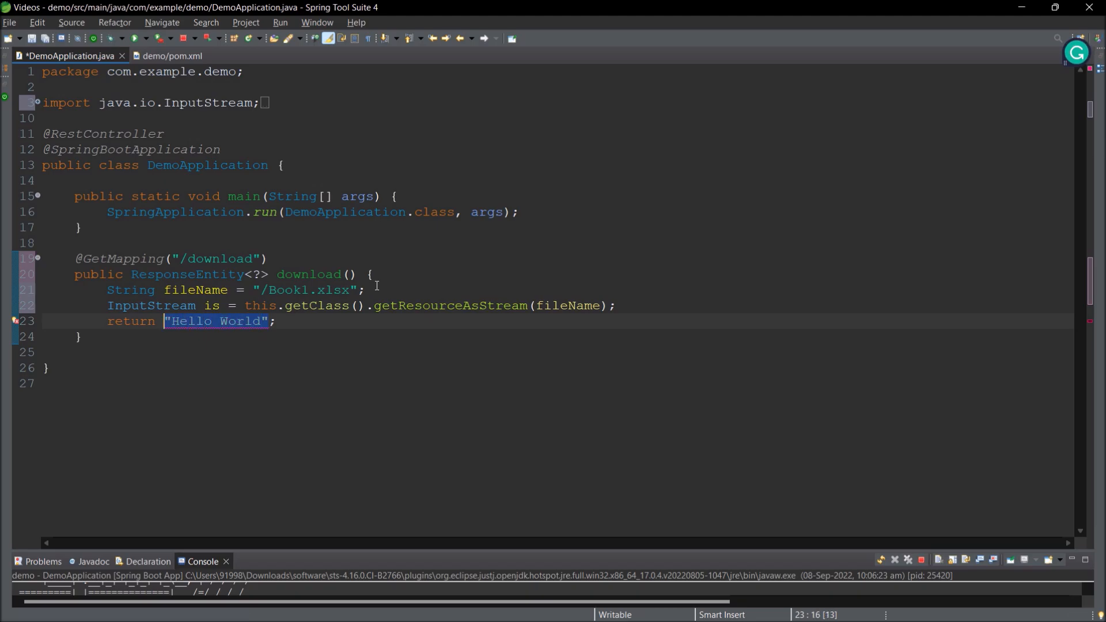
key(Delete)
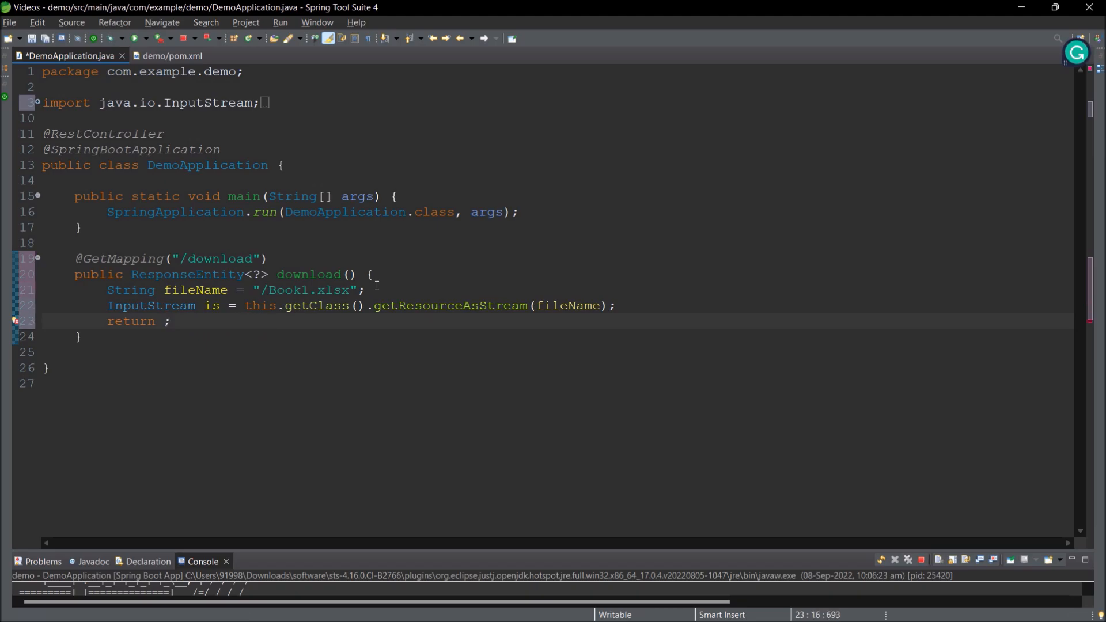
Return ResponseEntity.ok() with a Content-Disposition attachment header using fileName
text(ResponseEntity<>)
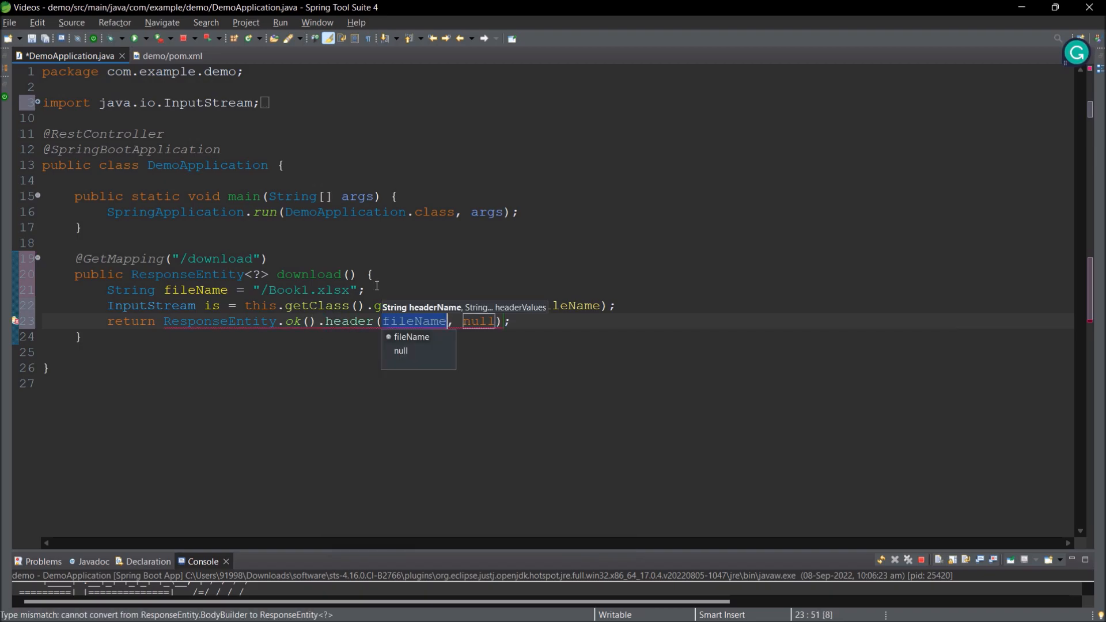
text(HttpHeaders.CONTENT_DISPOSITION)
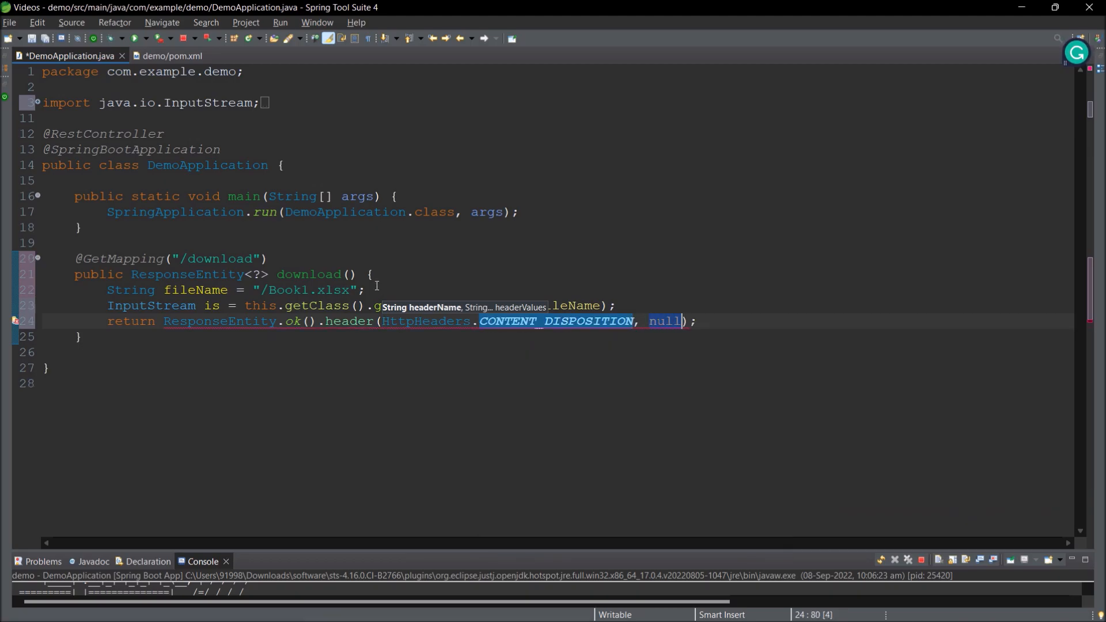
text("attach")
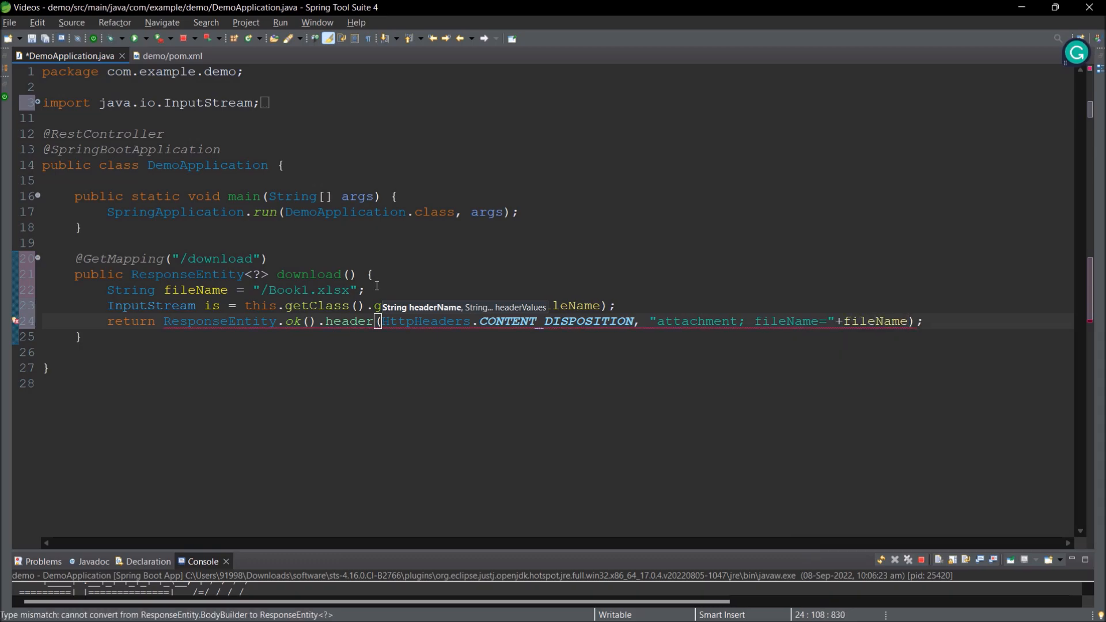
text(.contentType(MediaType.parseMediaType("application"));)
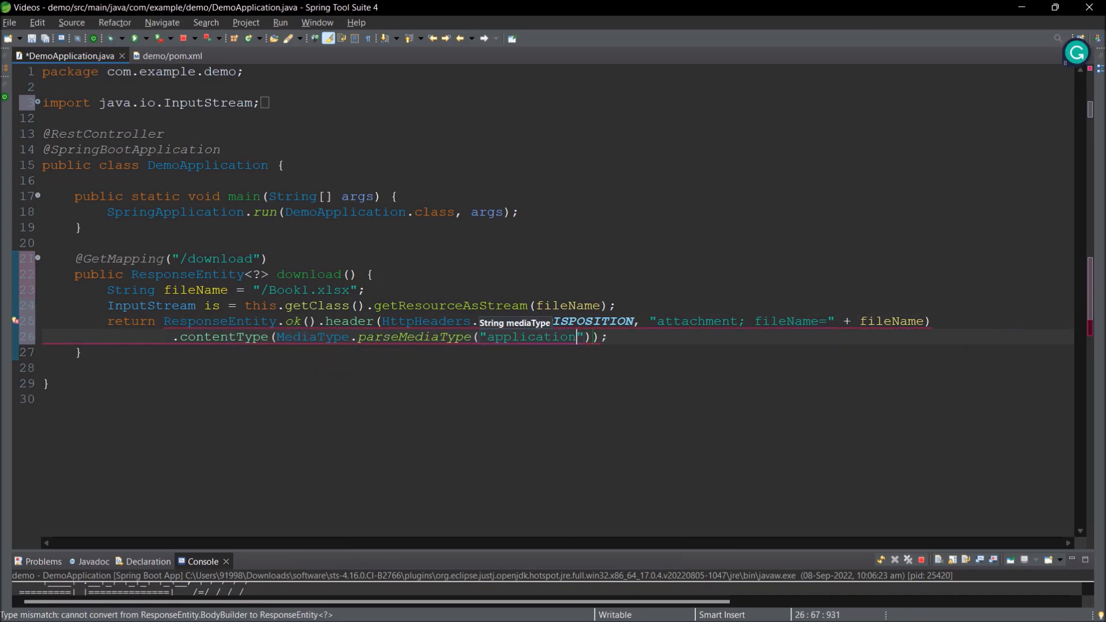
Set content type application/vnd.ms-excel and body IOUtils.toByteArray of the stream
text(vnd.m)
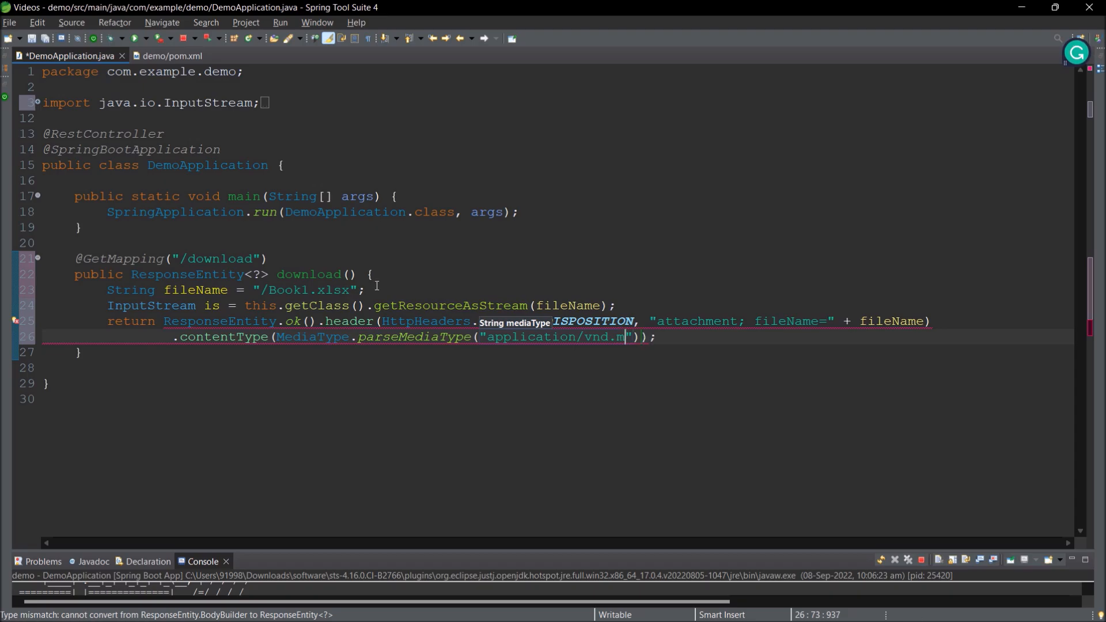
text(s-excel)
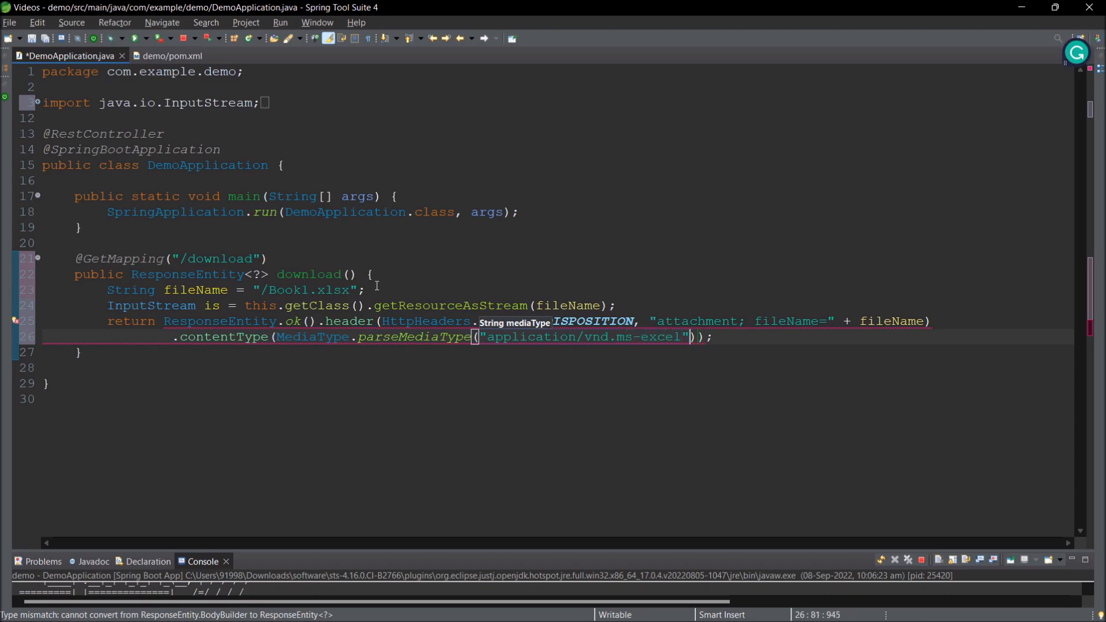
text(.)
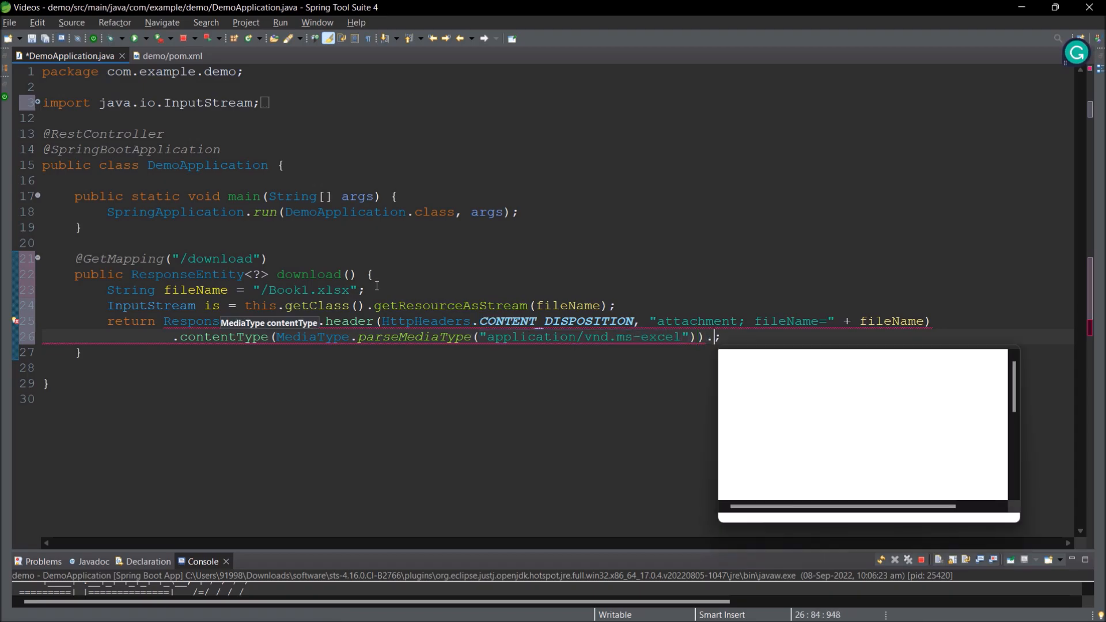
text(body(IOUtils.)
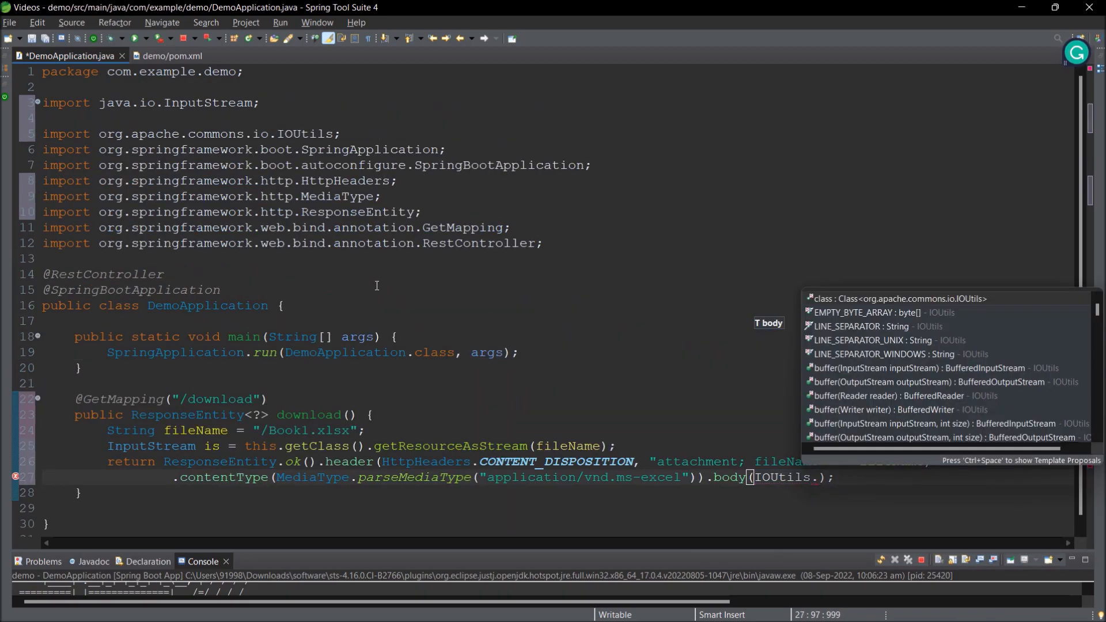
text(toByte)
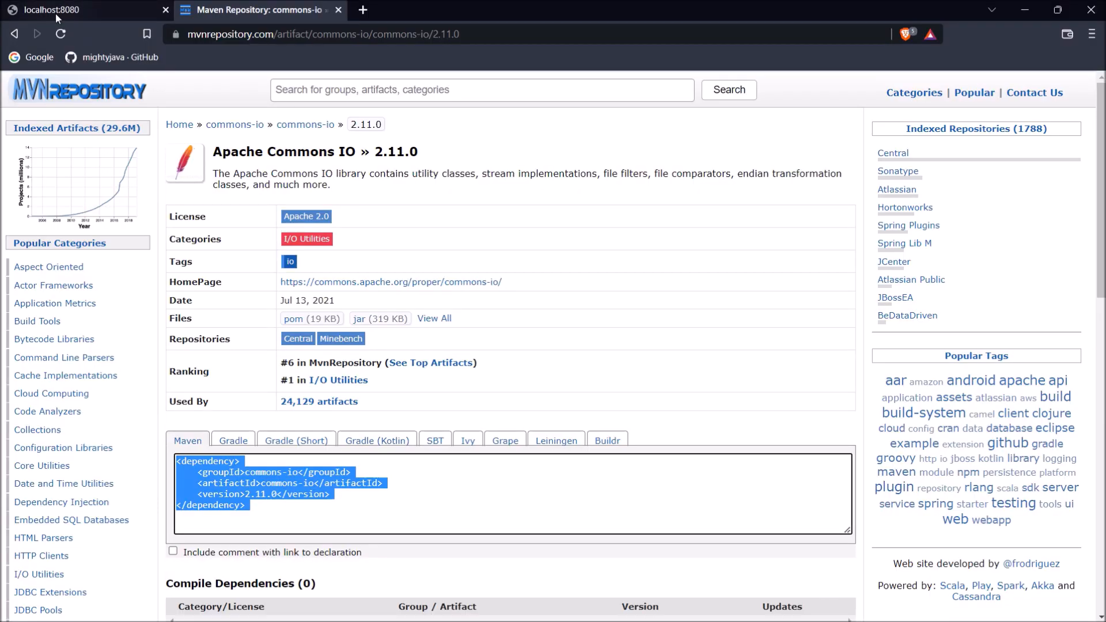
Switch to the localhost:8080 tab to request /download
click(85, 10)
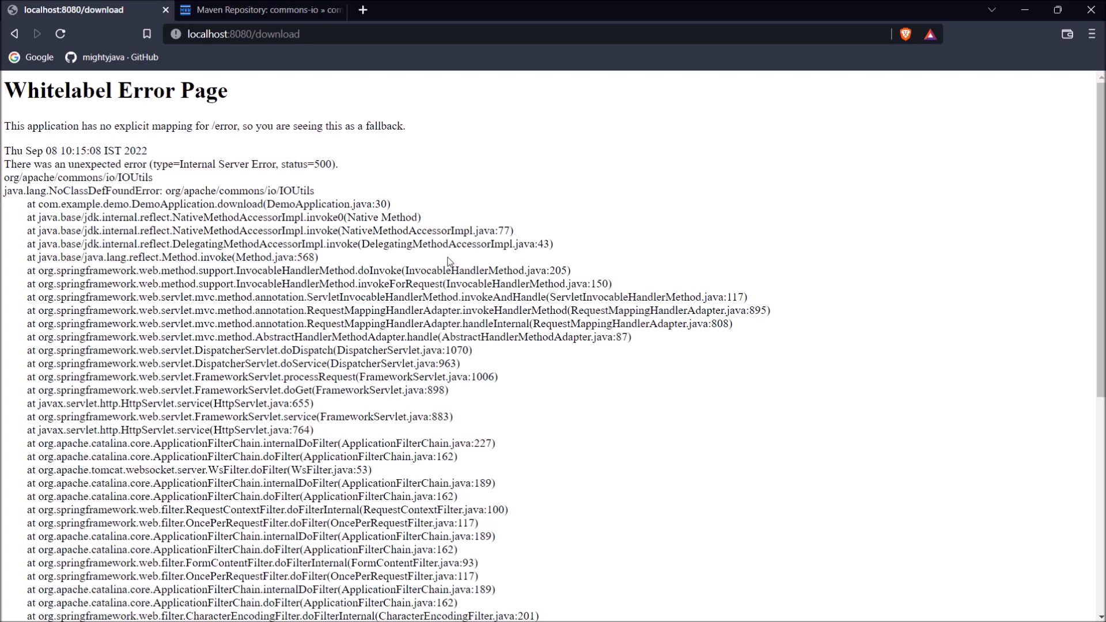
mouse_move(449, 262)
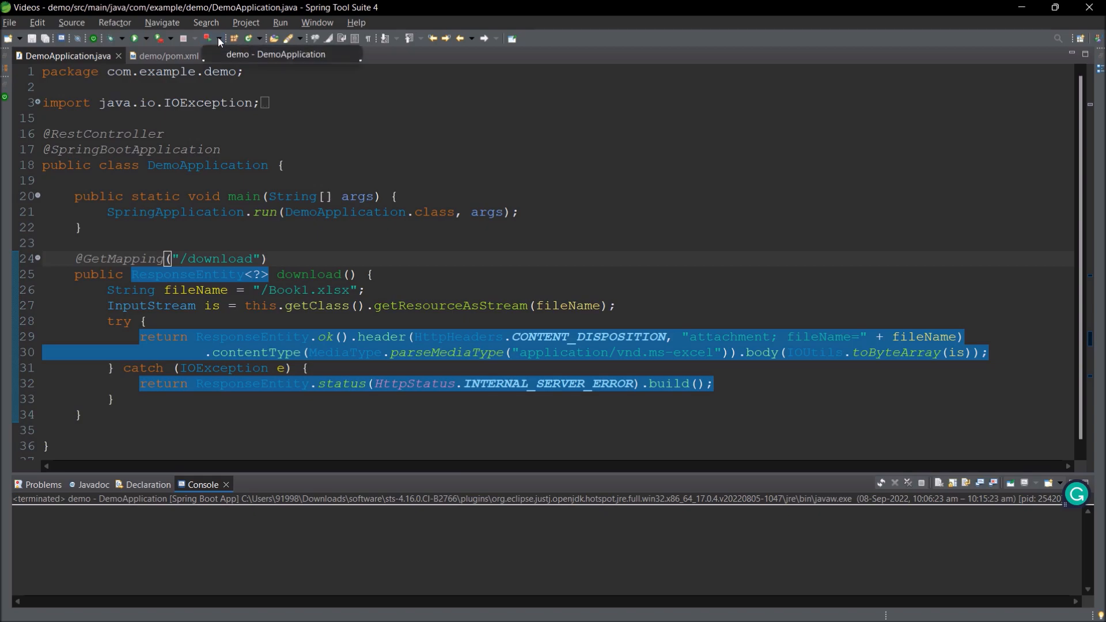
Relaunch the demo - DemoApplication Spring Boot app
click(219, 39)
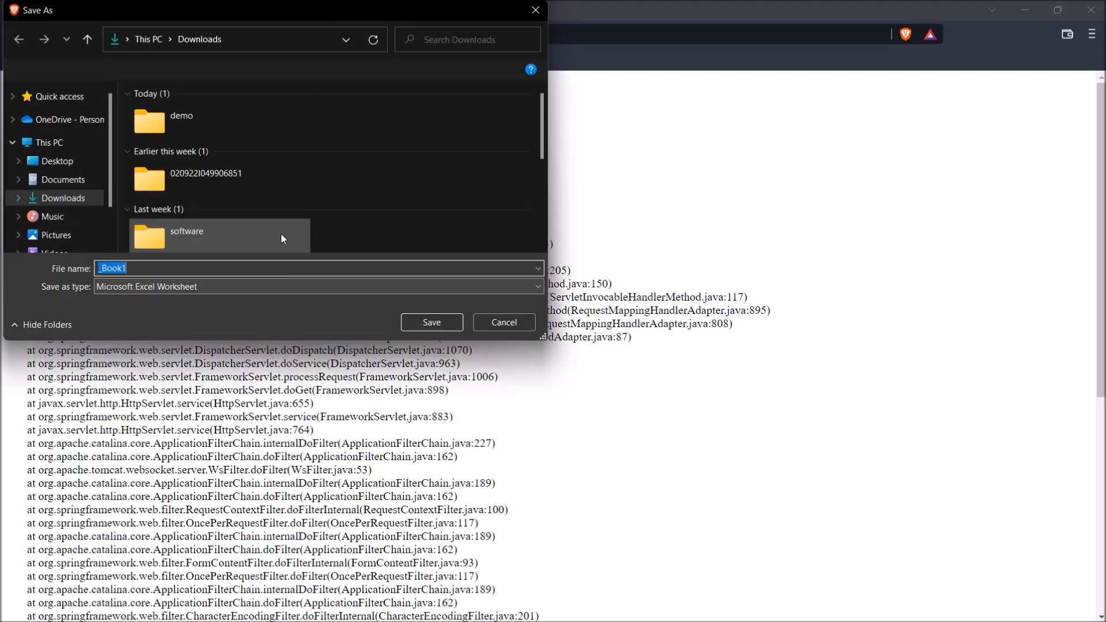
Save _Book1.xlsx to Downloads and choose Open when done from its download menu
click(503, 322)
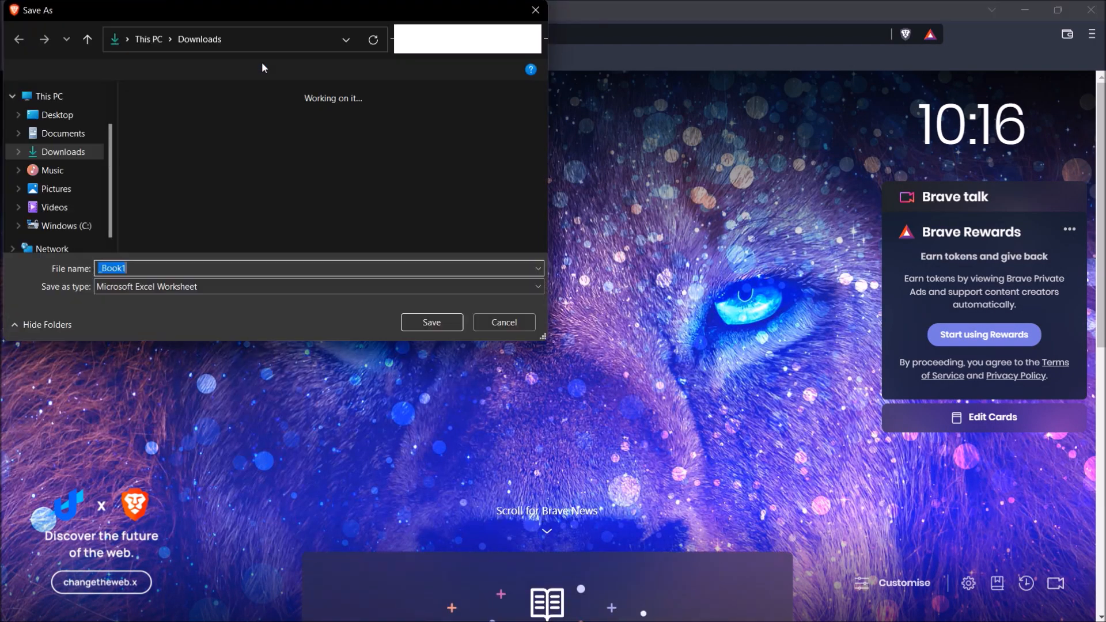
click(503, 321)
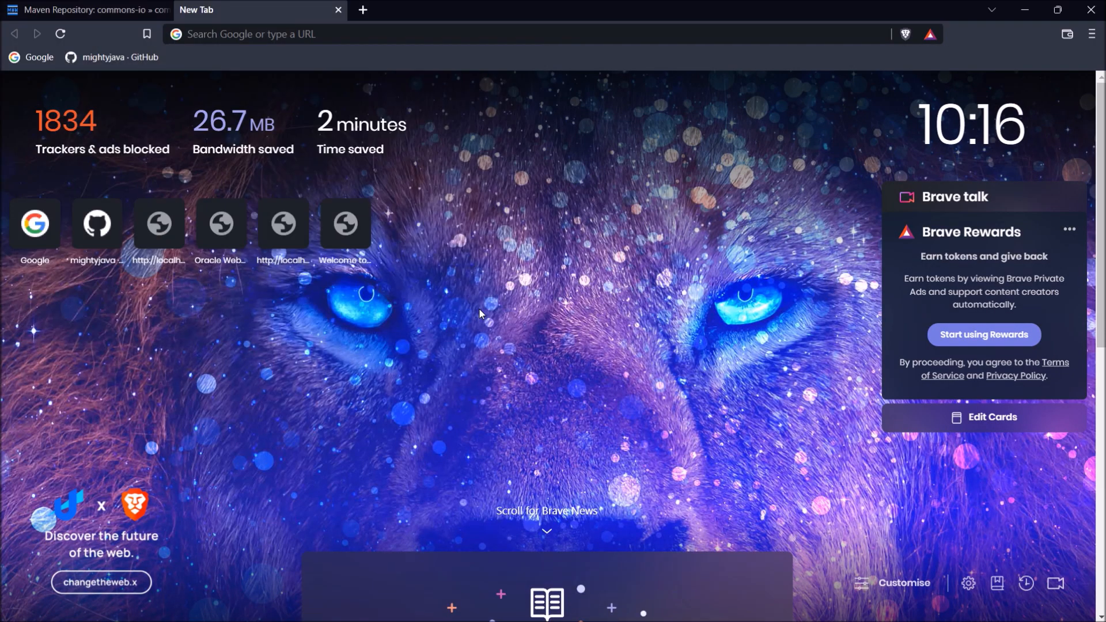
click(151, 600)
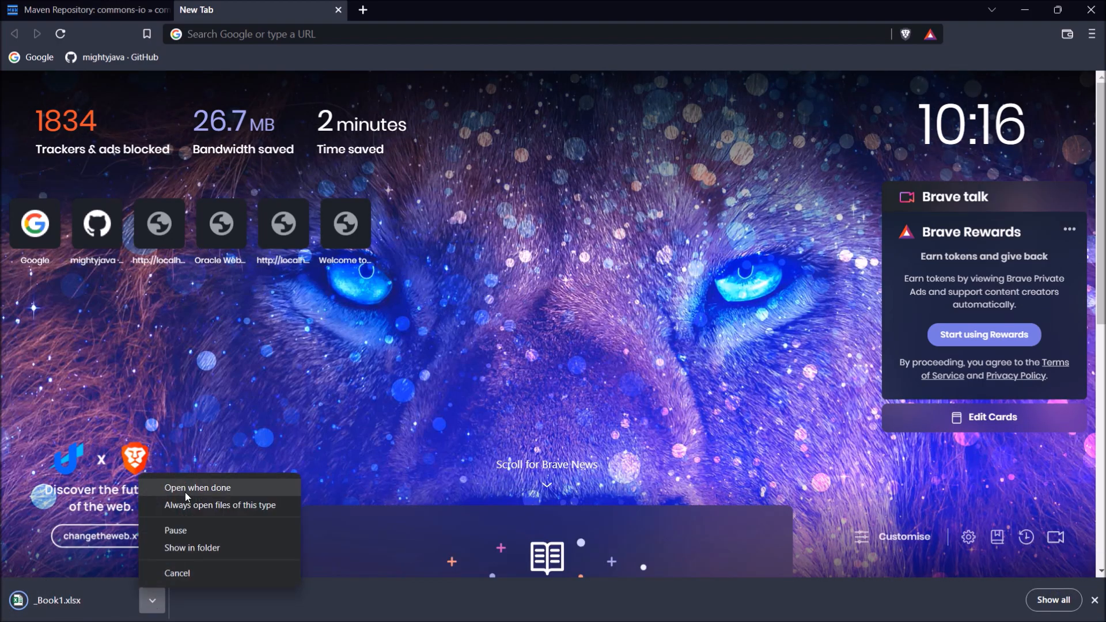
click(197, 487)
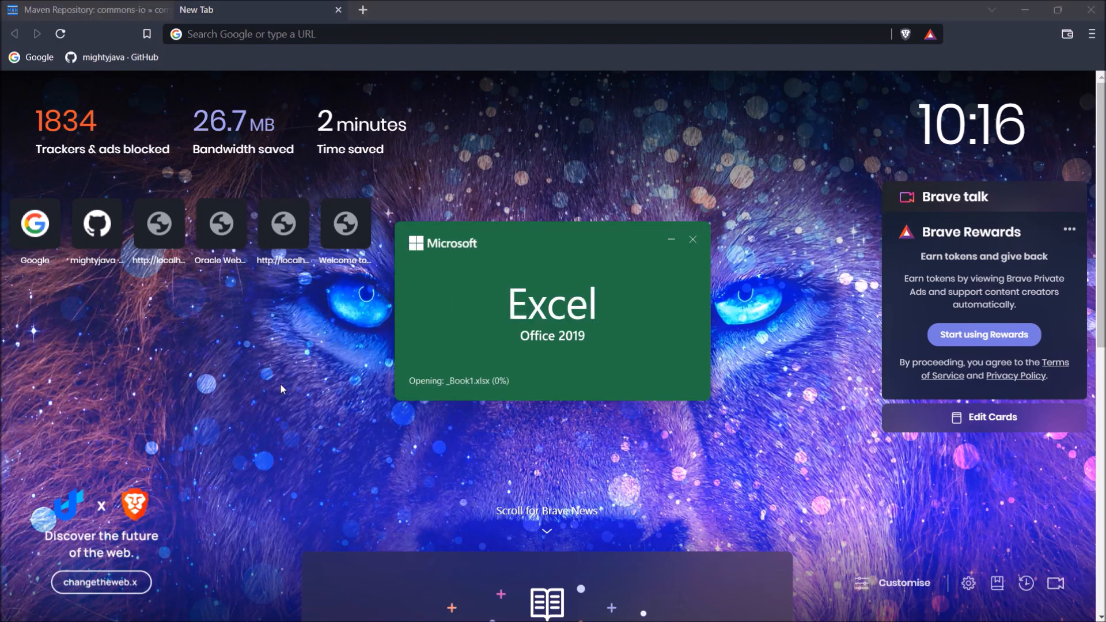